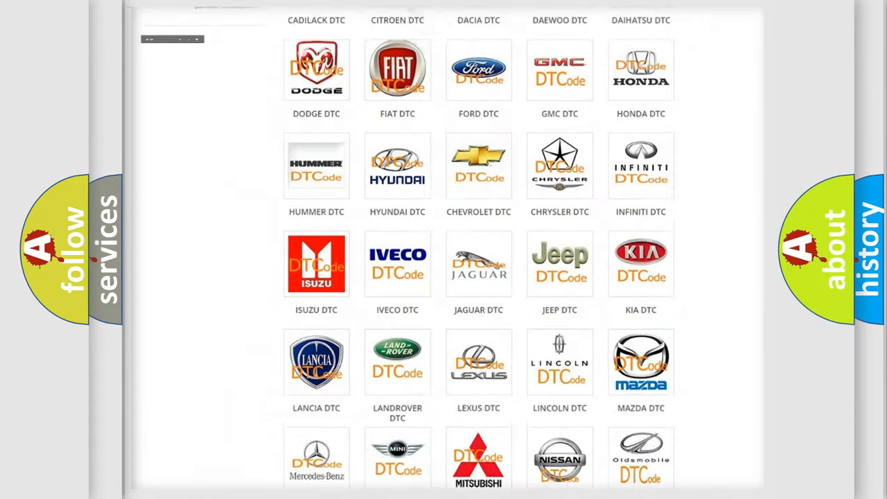
Step: Open the Jeep DTC tile and browse its grid of diagnostic code subcategories, returning to the top
scroll(up, 3)
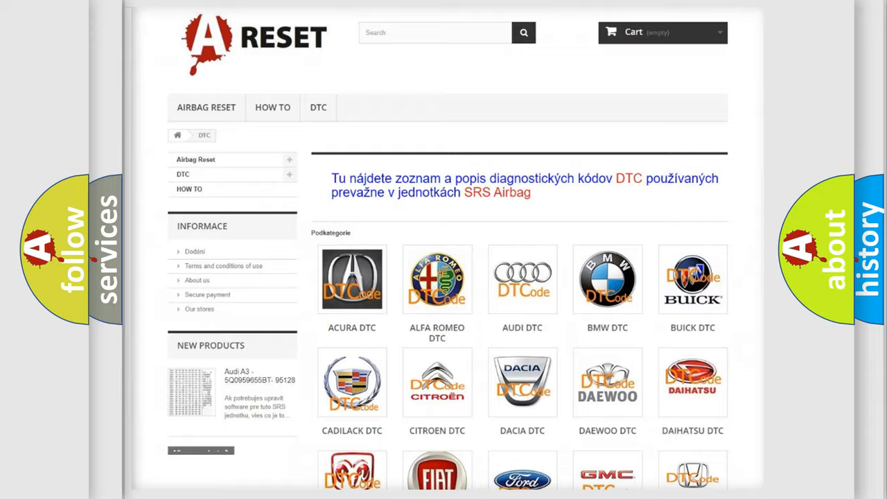
scroll(down, 3)
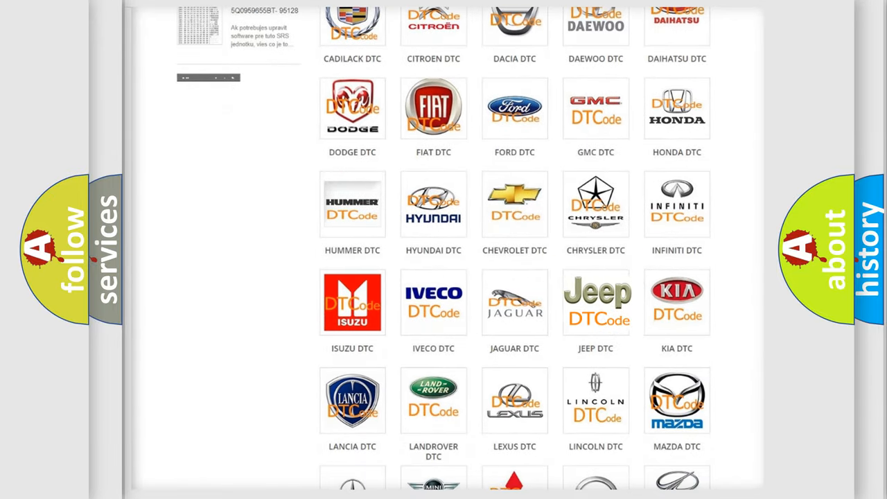
click(595, 302)
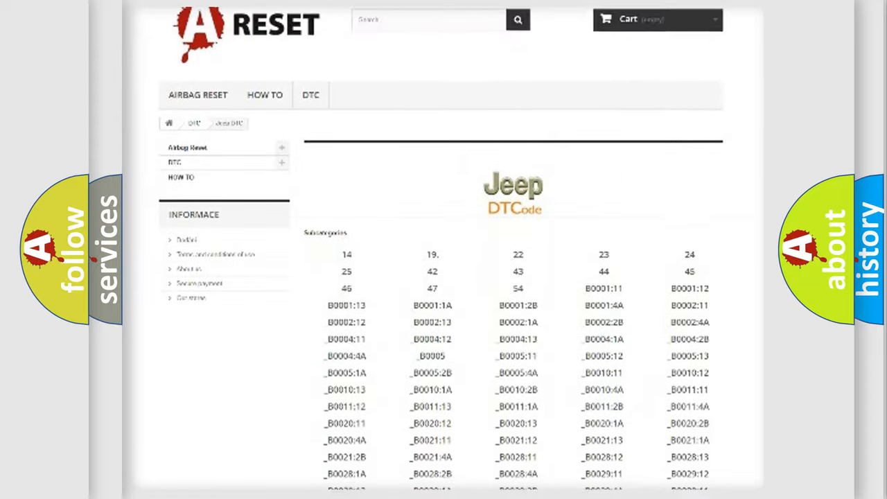
scroll(down, 3)
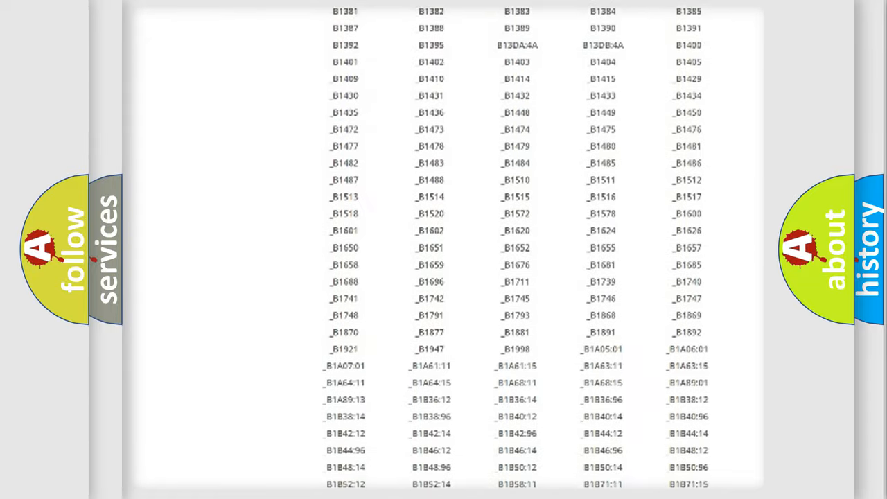
scroll(up, 3)
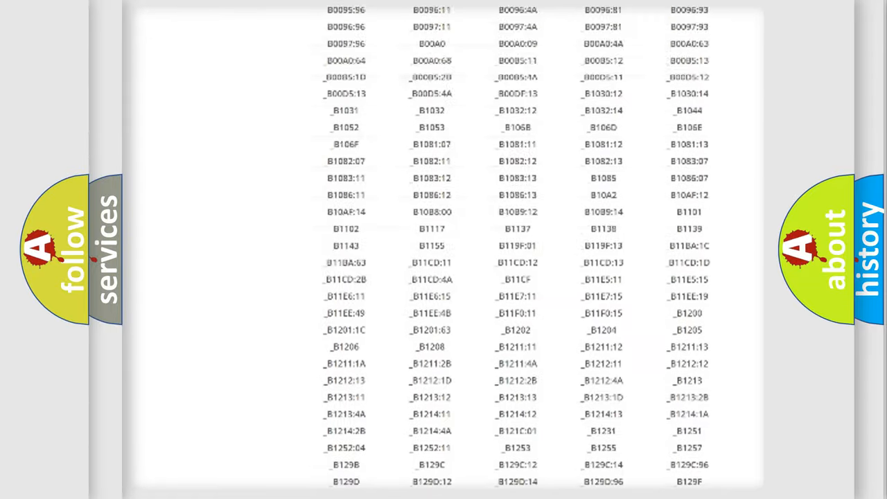
scroll(up, 3)
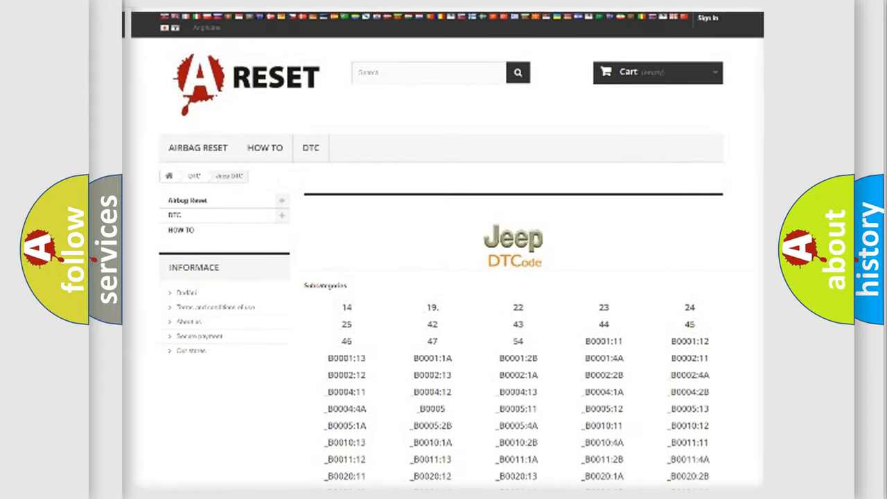